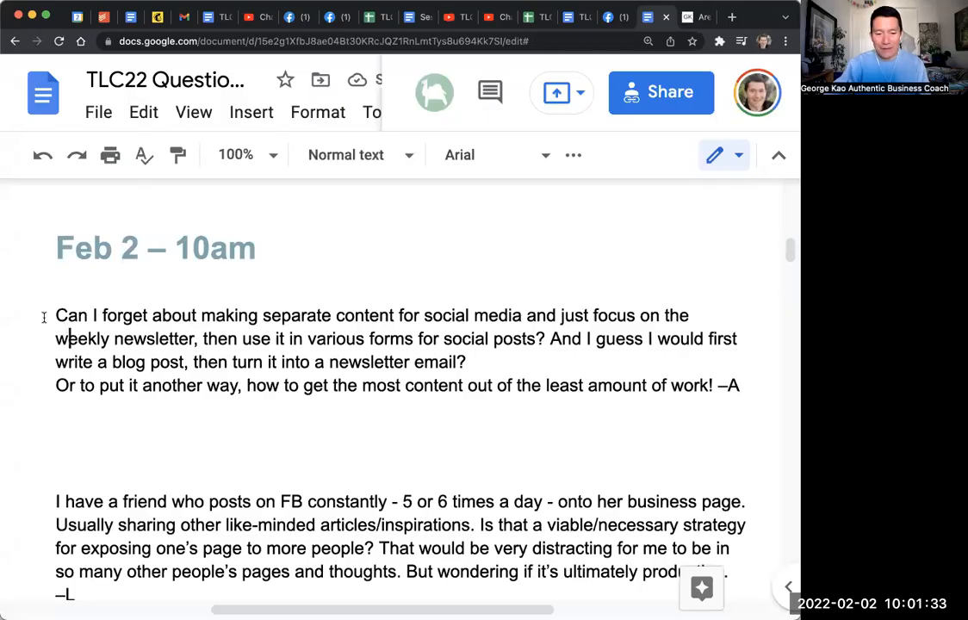
Read the first newsletter question and start a bulleted answer beneath it, beginning with 'I'.
drag(55, 316, 524, 315)
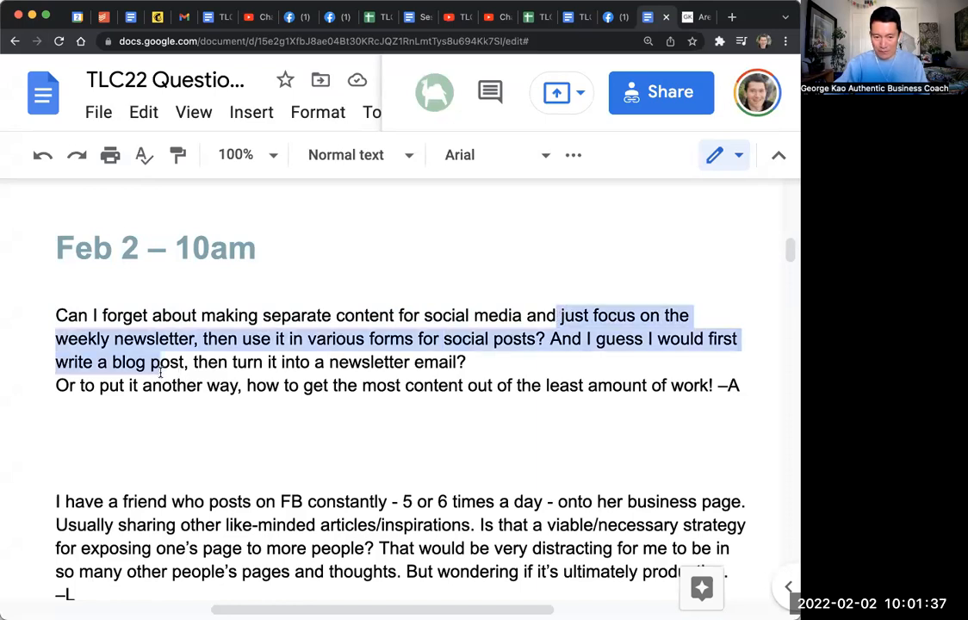
click(311, 338)
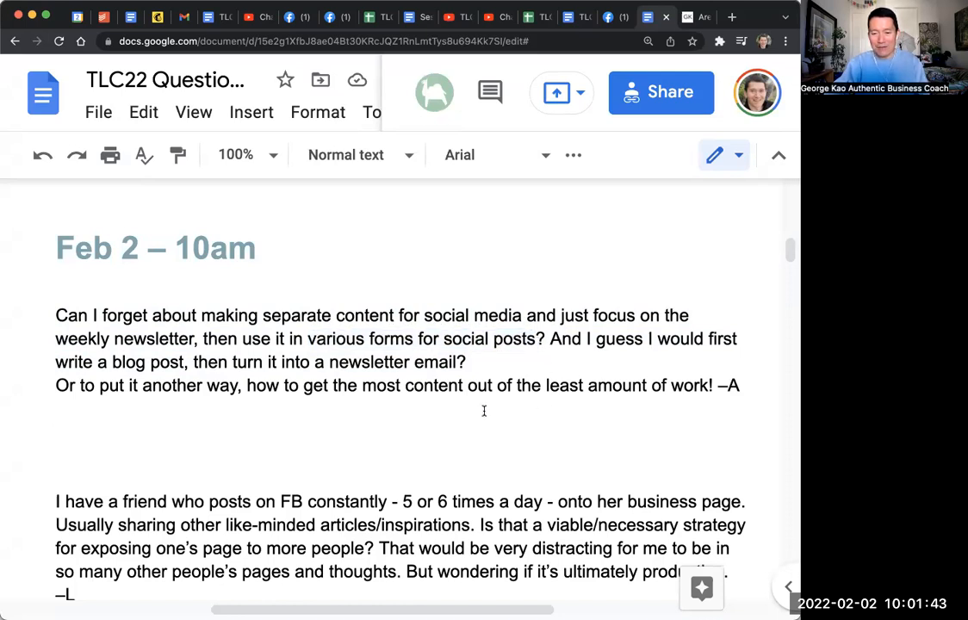
drag(246, 385, 463, 385)
text(I)
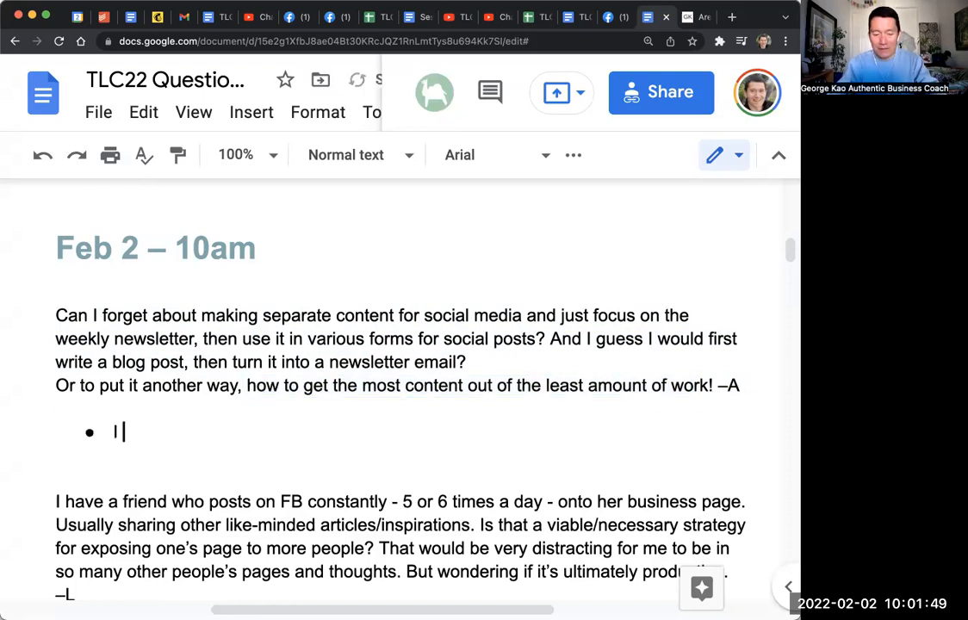
Type 'do social post first, then gather them into the newsletter.' into the bullet.
text(do)
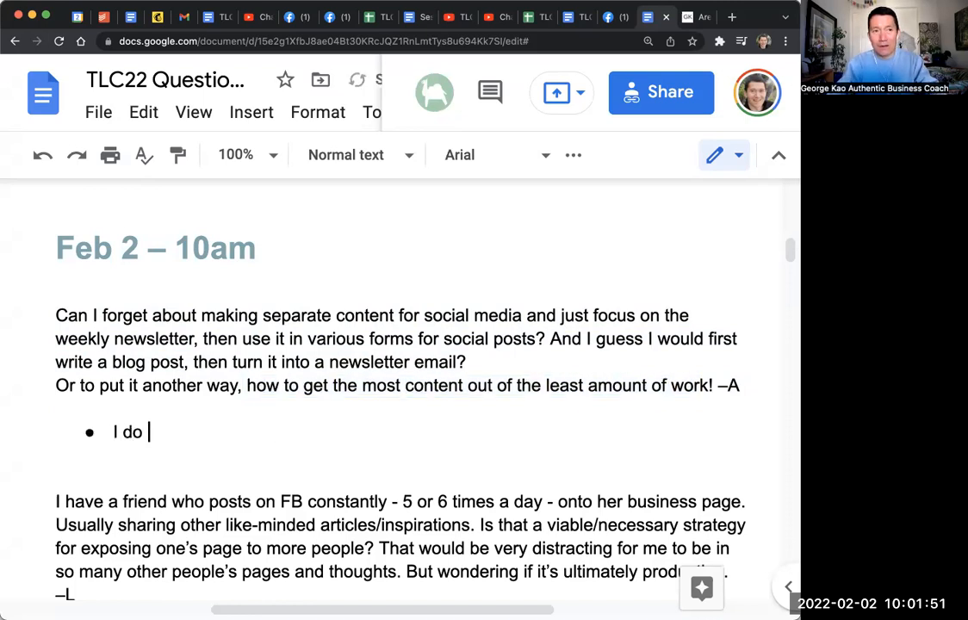
text(social p)
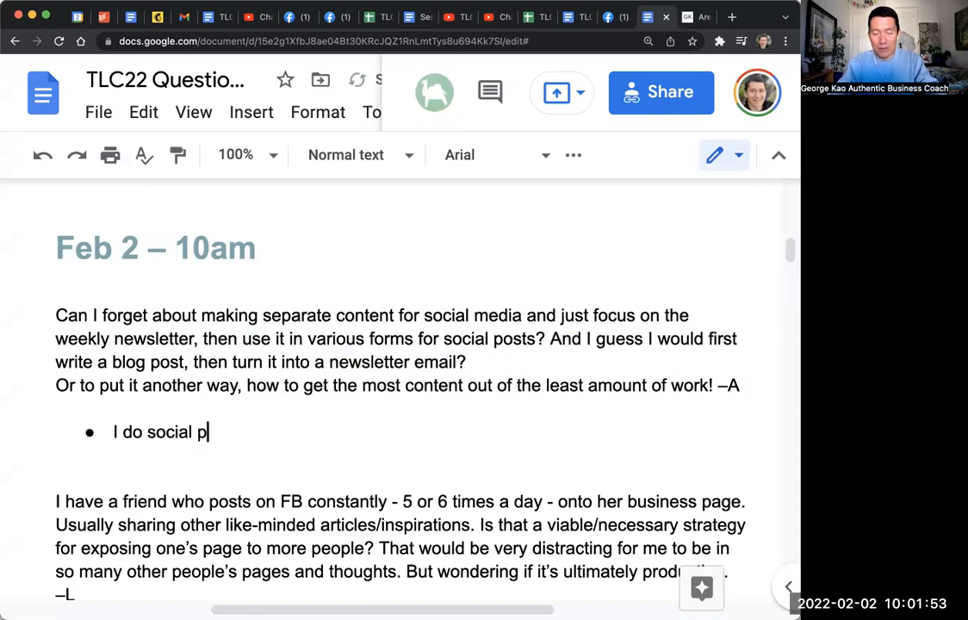
text(ost first, then)
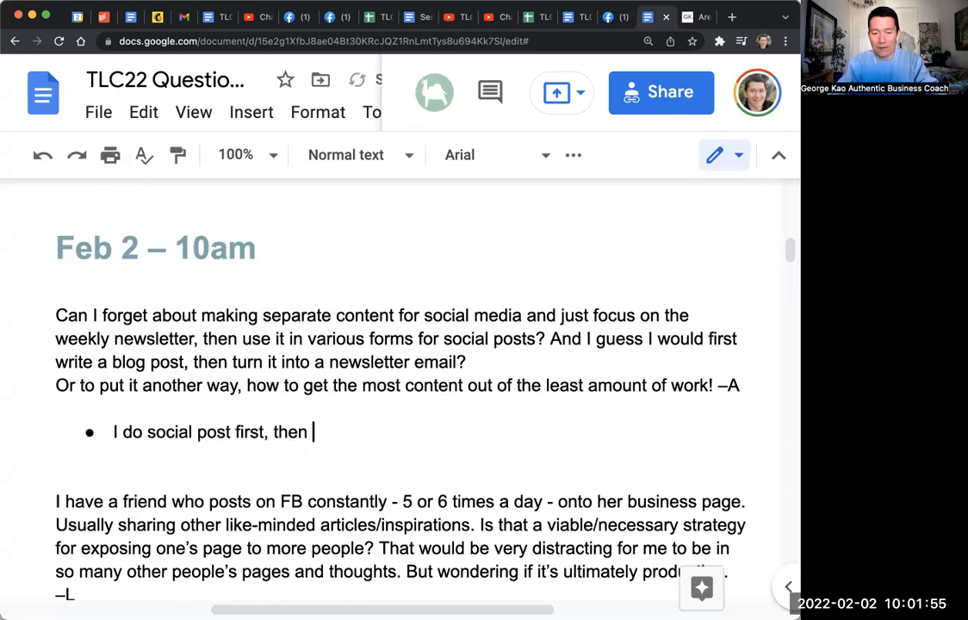
text(gather them into the new)
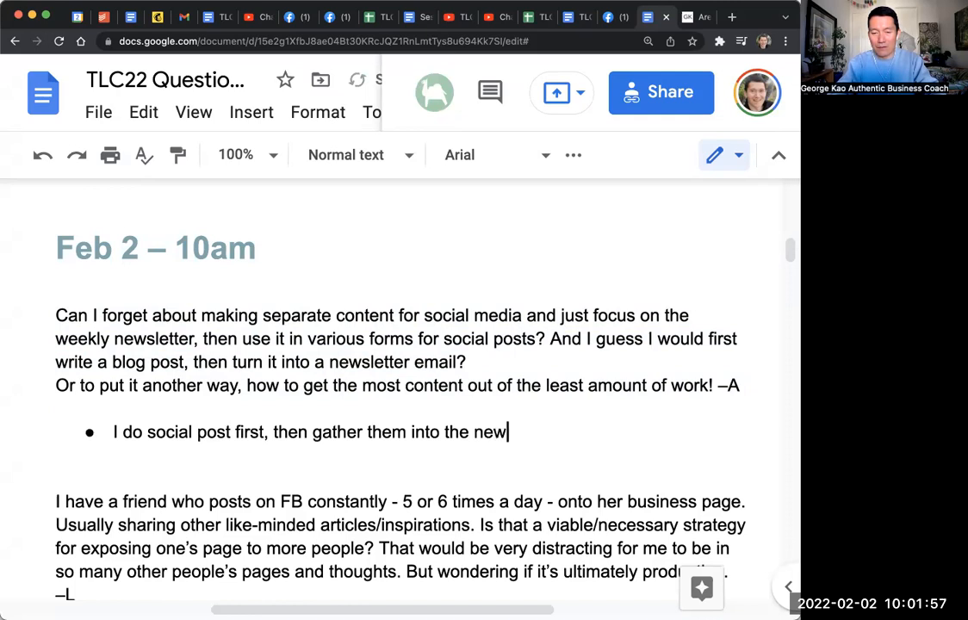
text(sletter.)
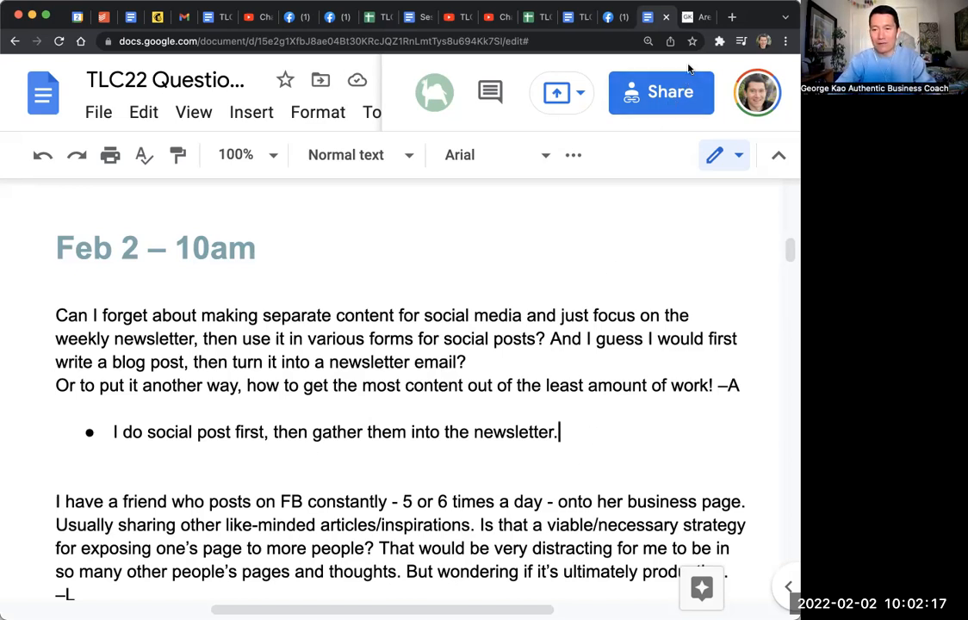
Go to the George Kao site and open NEWSLETTER > Monthly from the site menu.
click(686, 17)
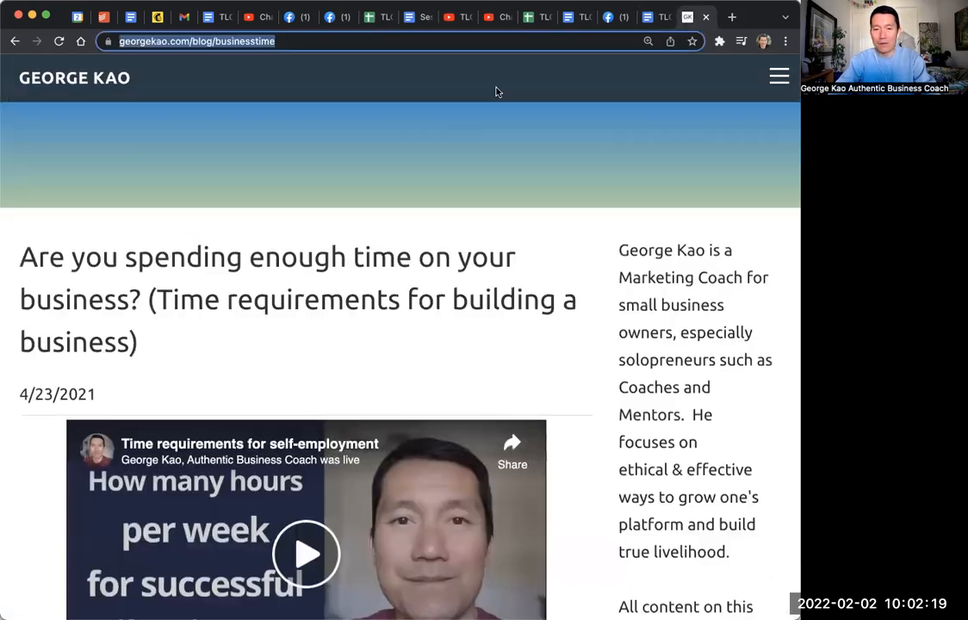
click(779, 77)
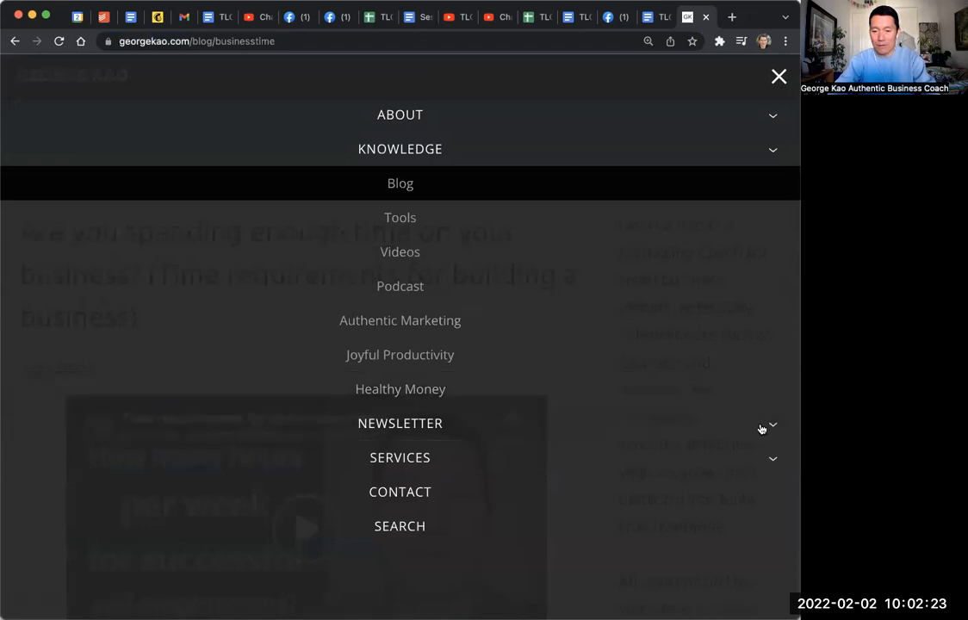
click(399, 423)
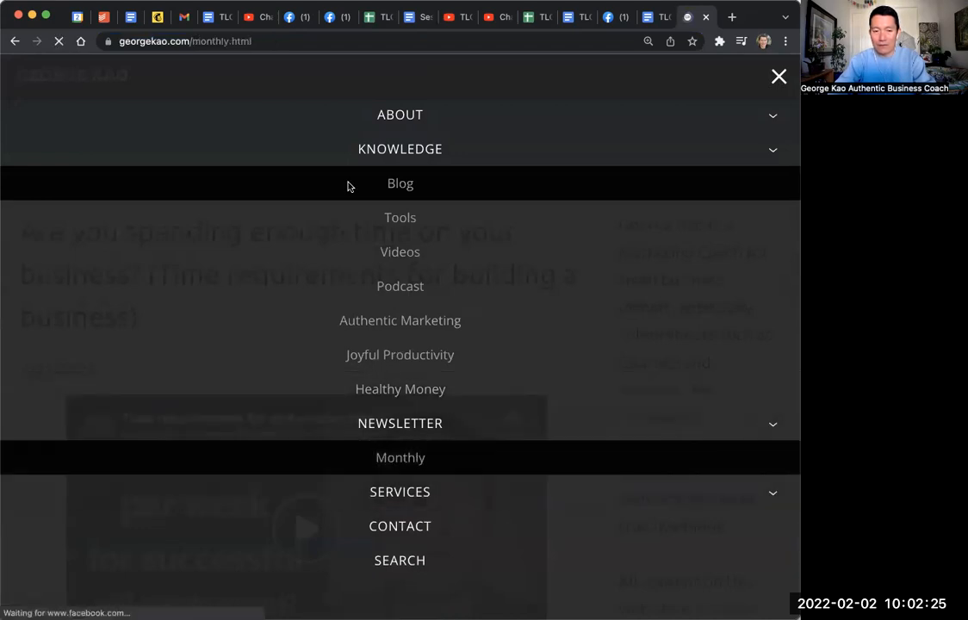
click(778, 77)
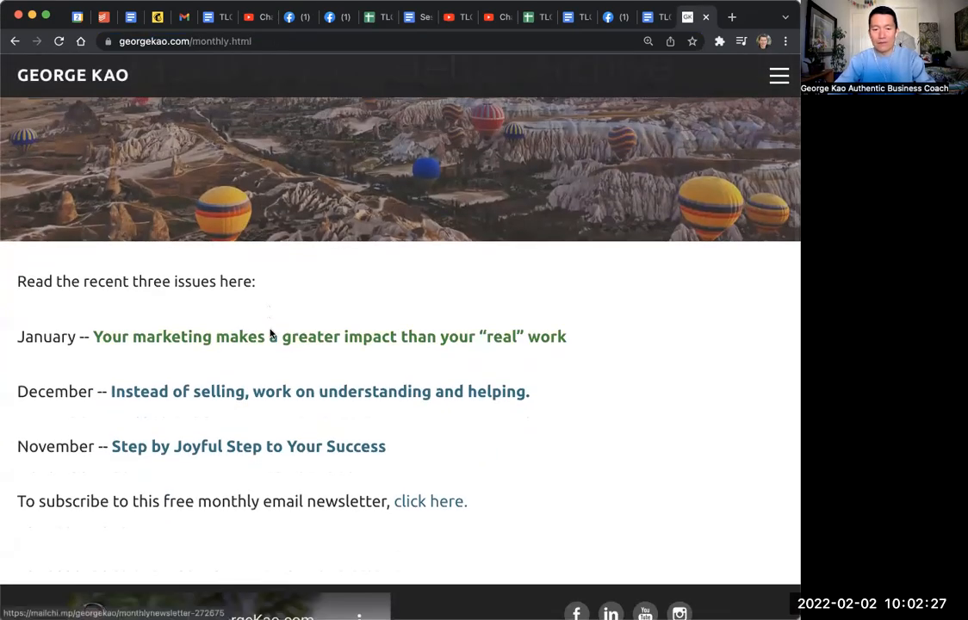
Open the January issue and scroll through its featured posts in Mailchimp.
click(329, 336)
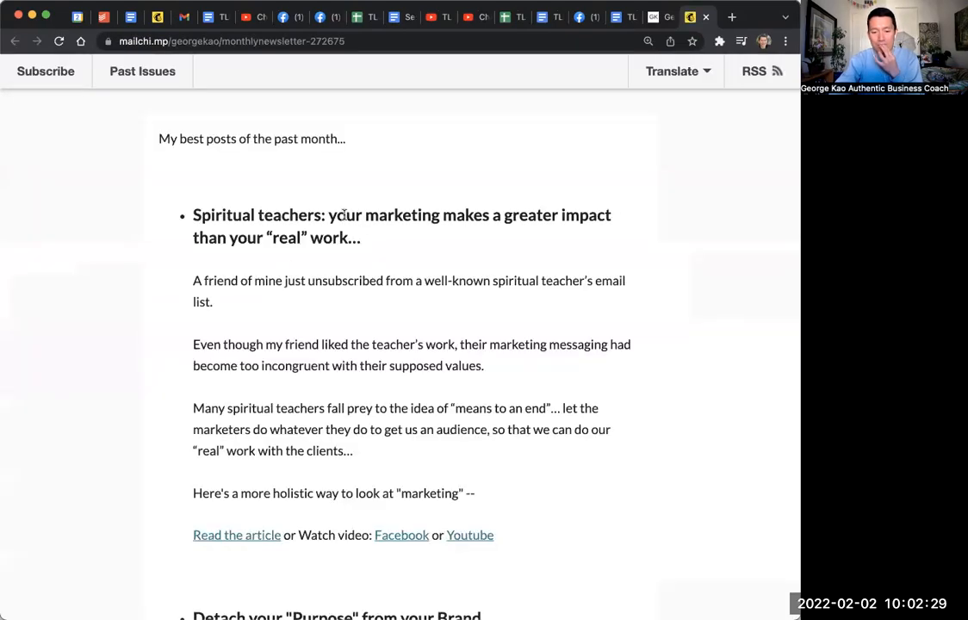
scroll(down, 3)
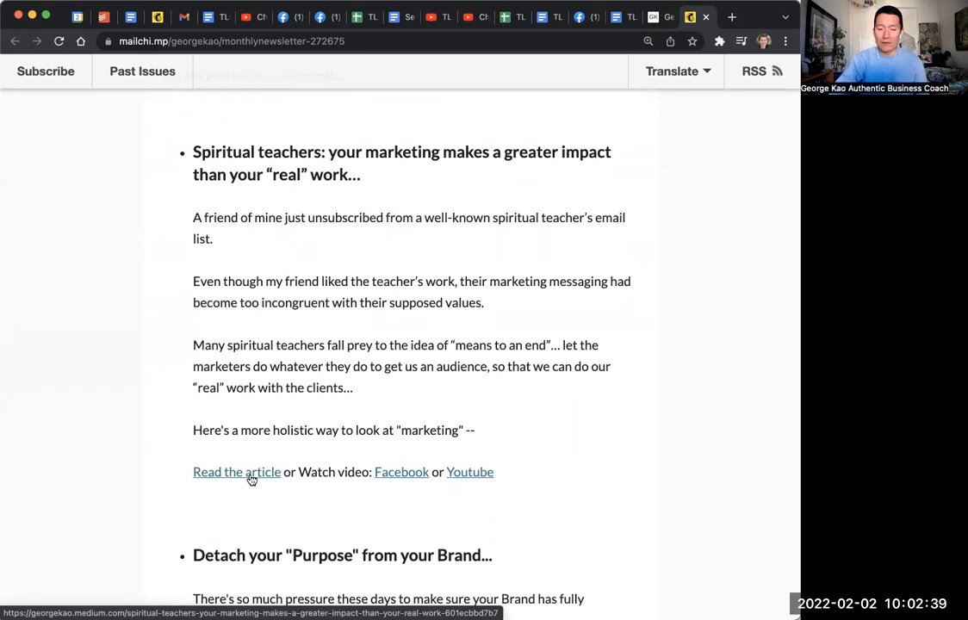
Open the spiritual teachers marketing article on Medium and scroll to its end.
click(236, 472)
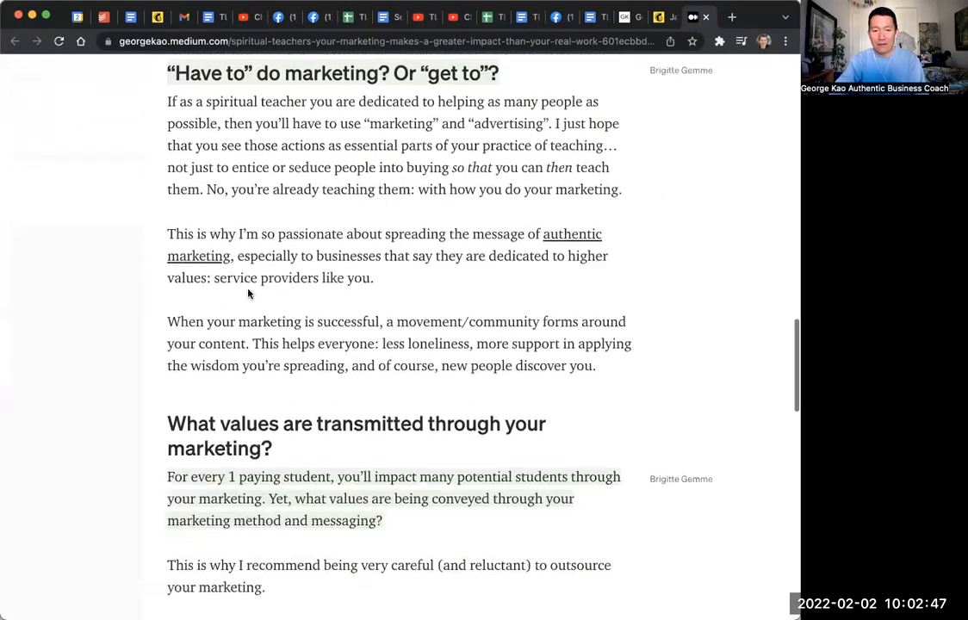
scroll(down, 3)
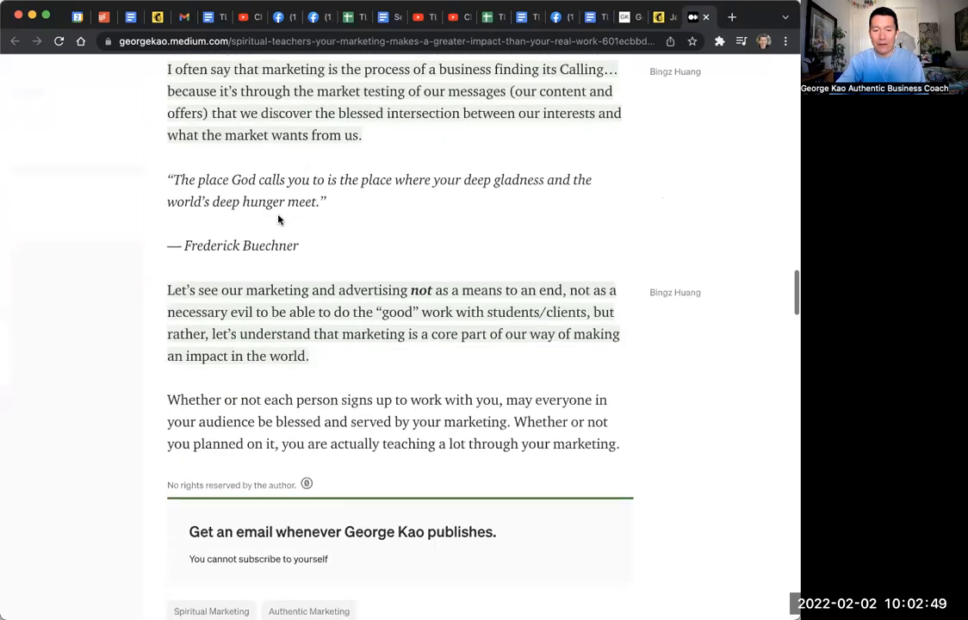
scroll(down, 3)
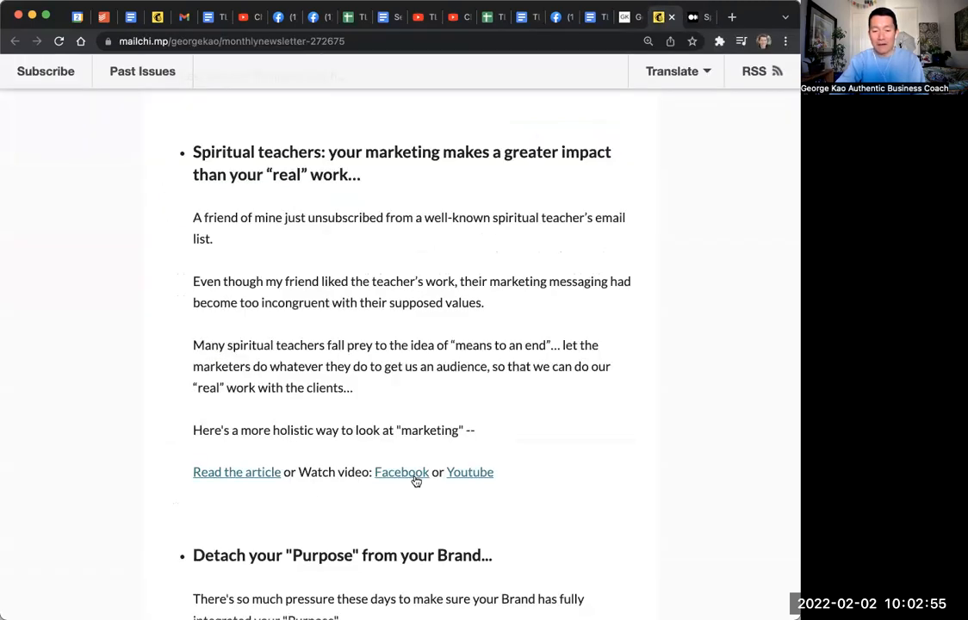
mouse_move(401, 472)
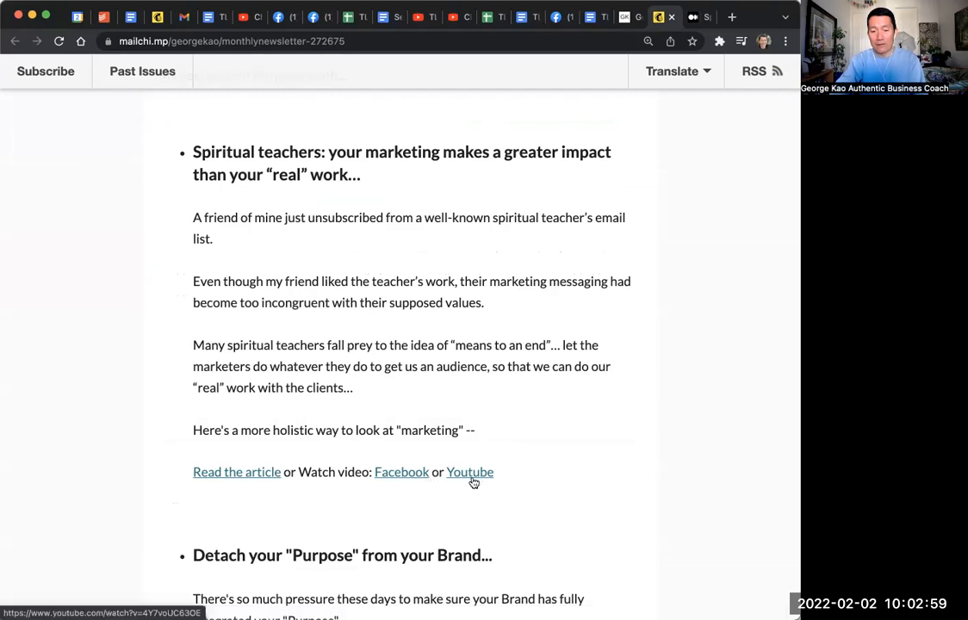
Open the first post's Facebook video and pause it.
click(401, 472)
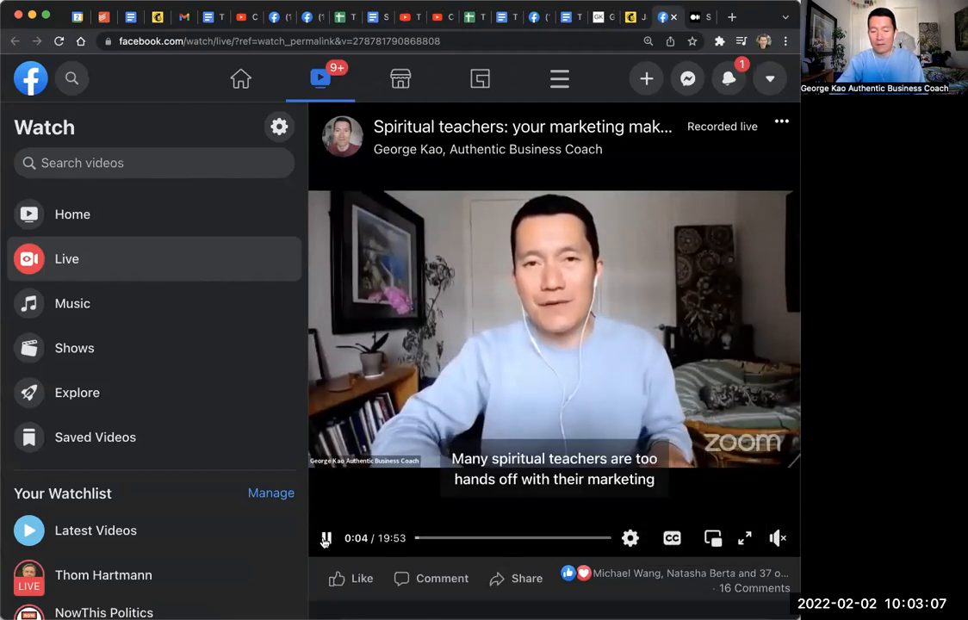
click(327, 538)
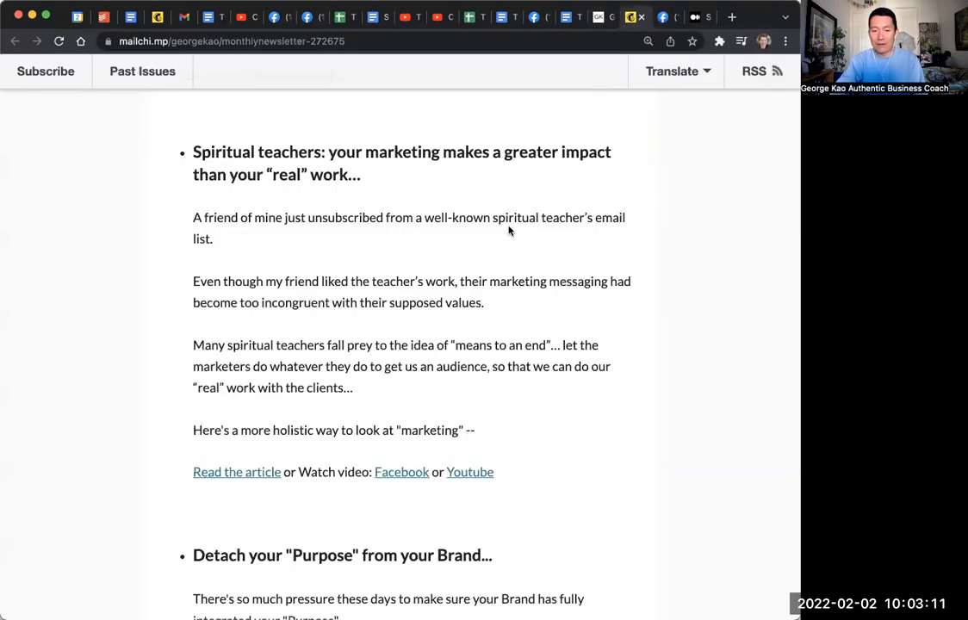
Scroll to the Concentric Circles Business Model post and open its Instagram slideshow.
scroll(down, 3)
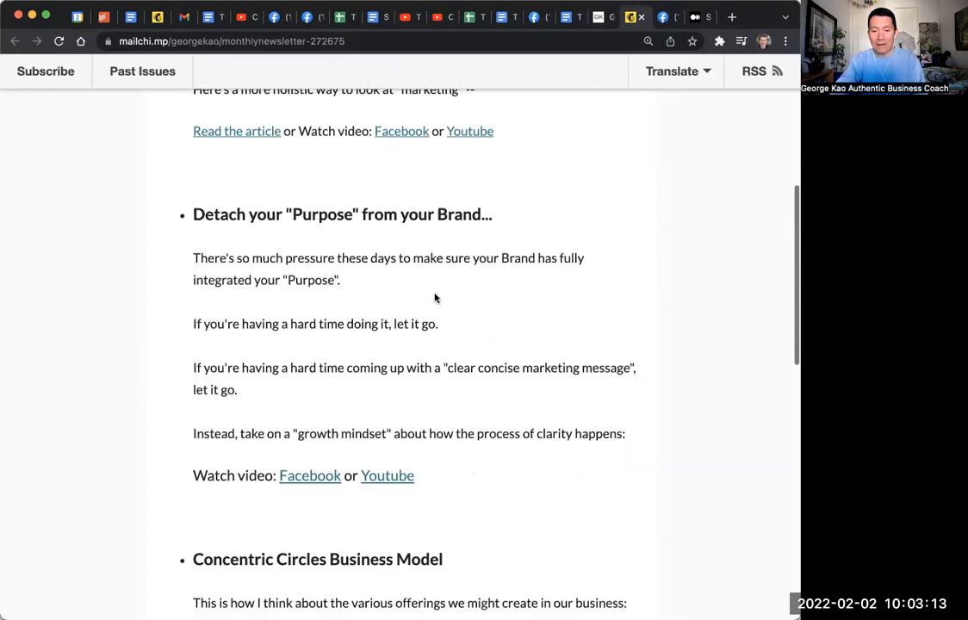
scroll(down, 3)
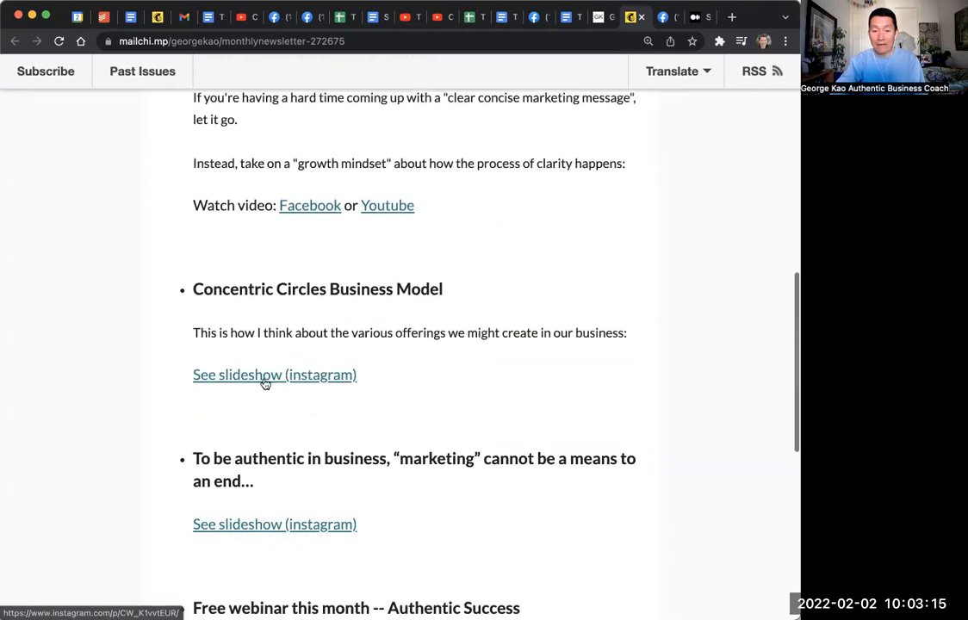
mouse_move(271, 382)
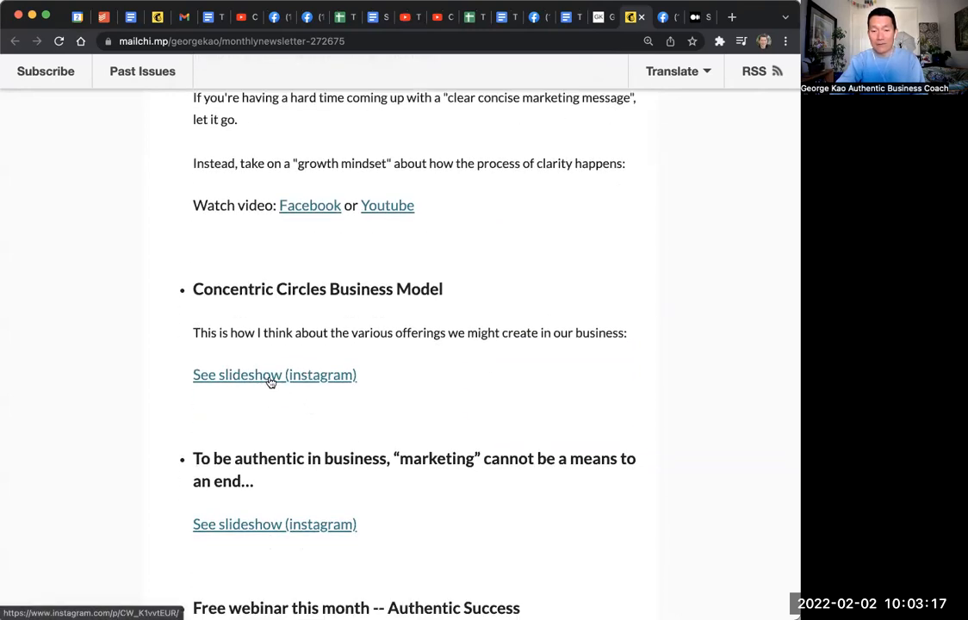
click(274, 374)
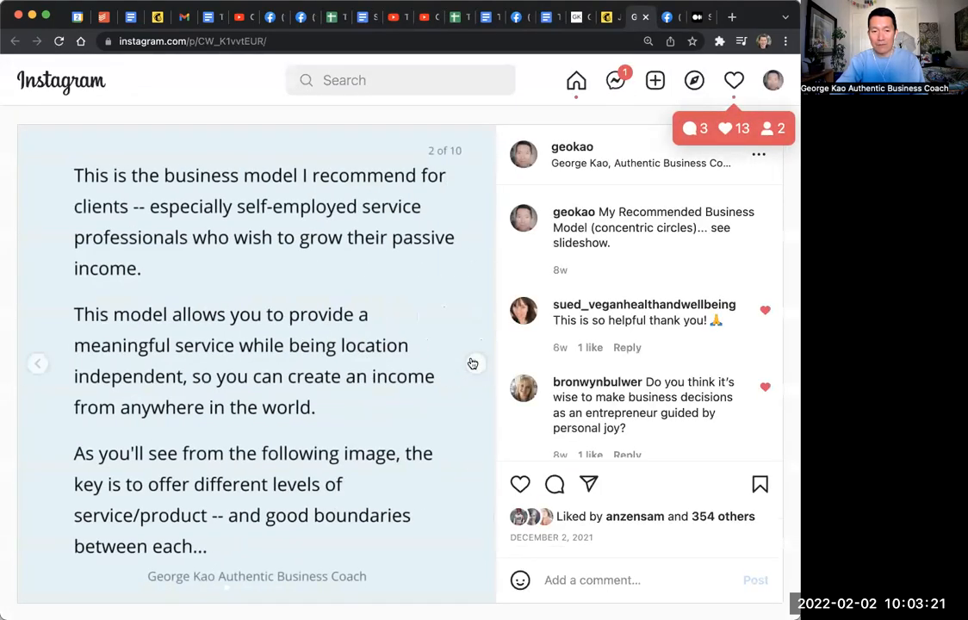
Advance the Instagram slideshow, then return to and scroll the monthly newsletter archive.
click(473, 363)
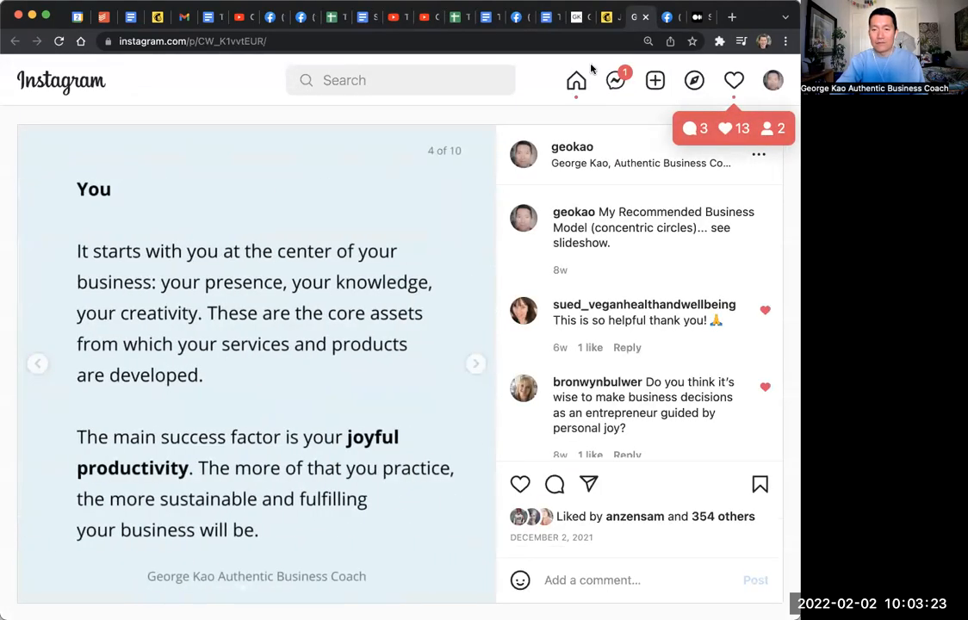
click(550, 16)
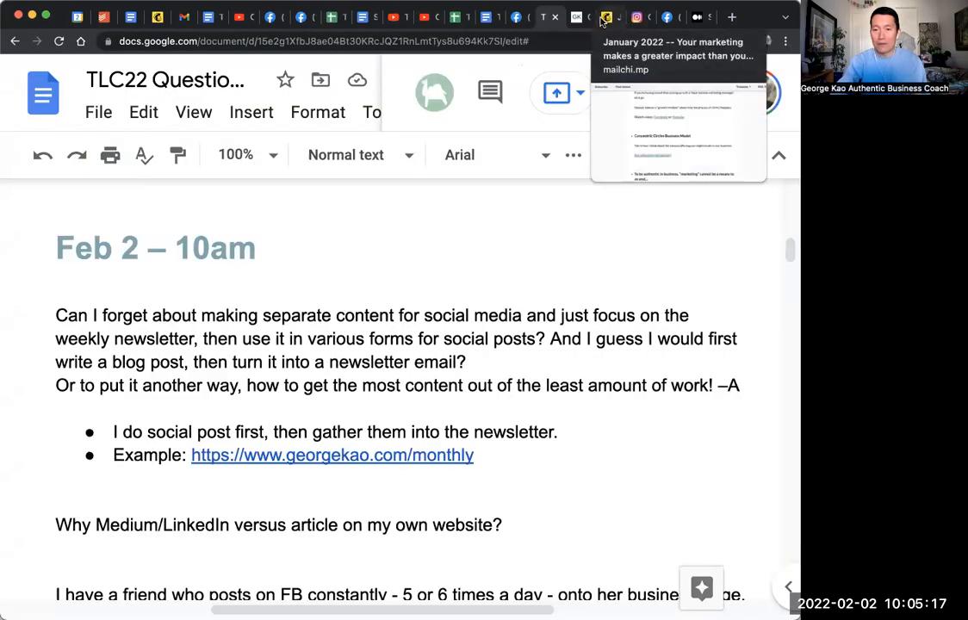
click(332, 454)
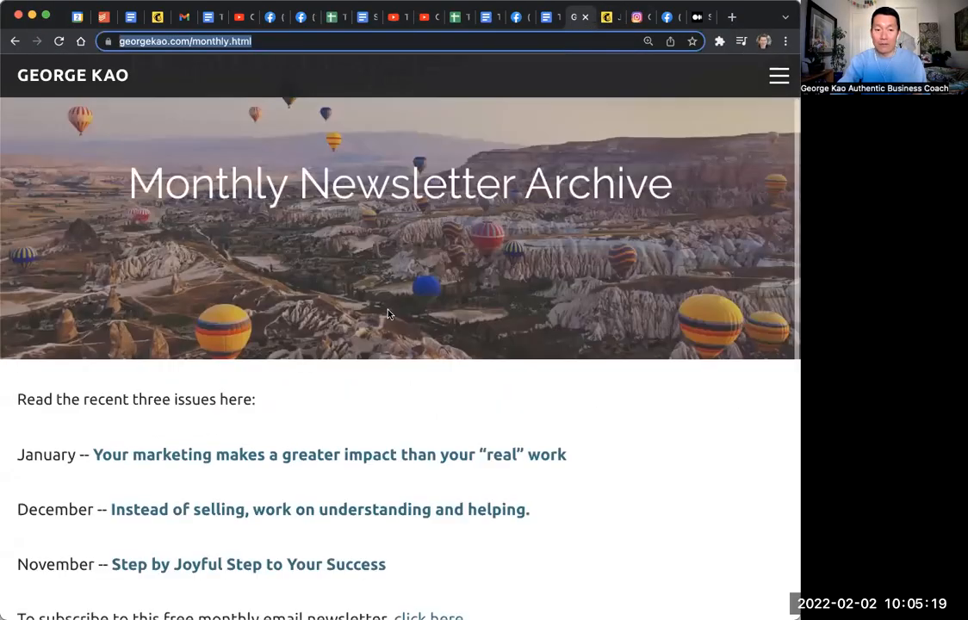
scroll(down, 3)
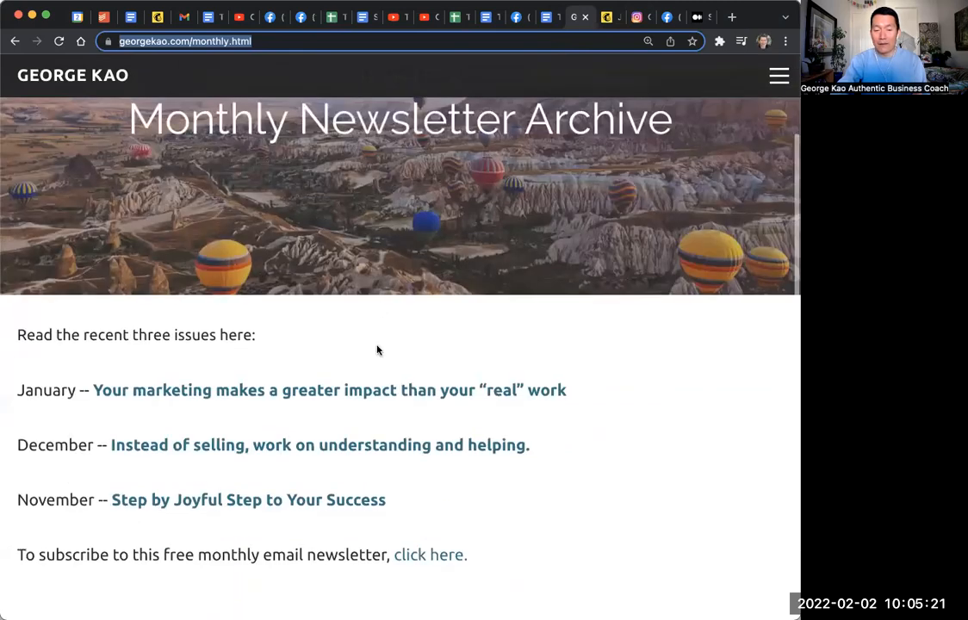
scroll(down, 3)
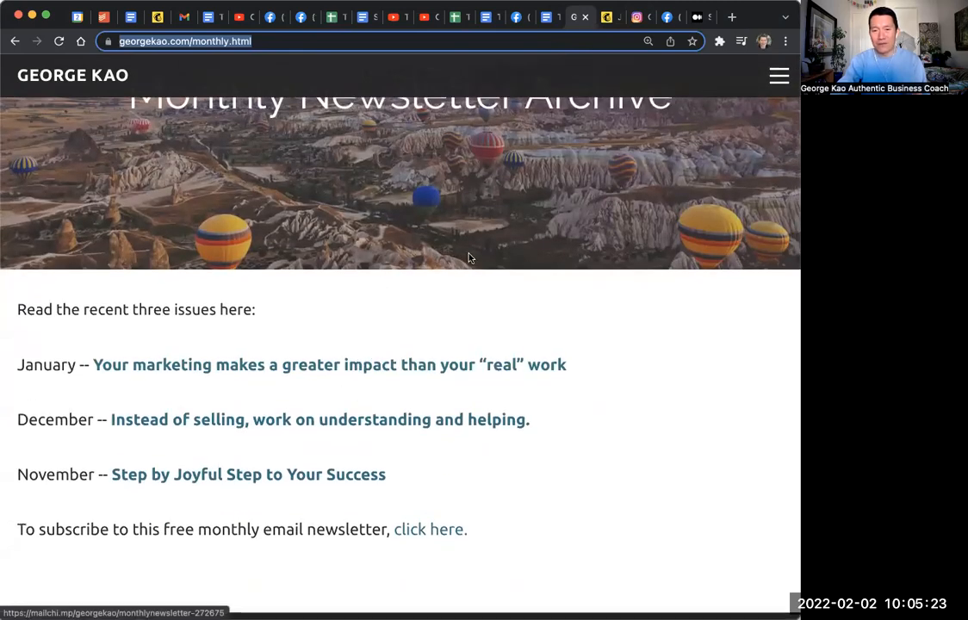